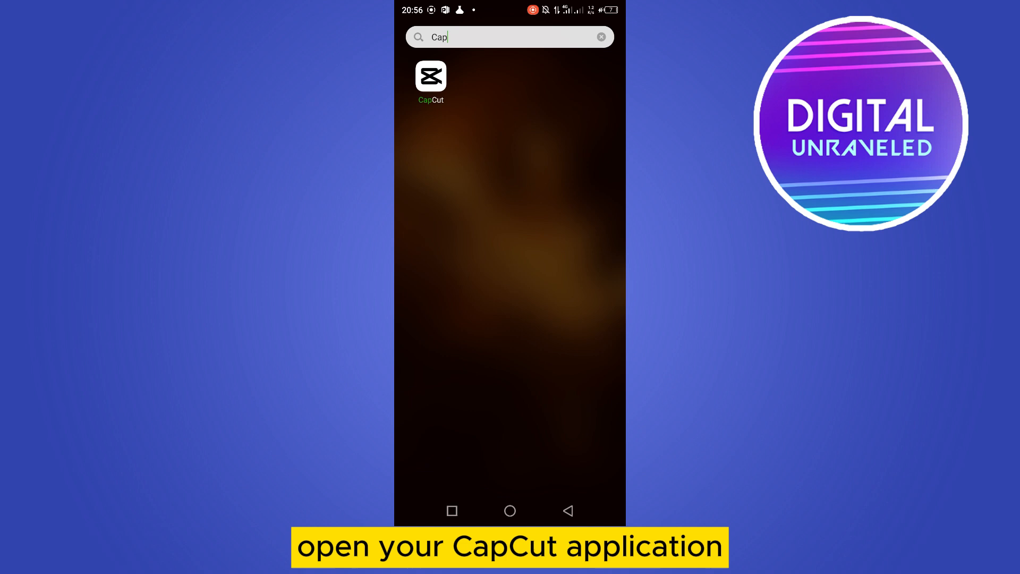
Step: Launch CapCut from the launcher search results for 'Cap'
left_click(430, 77)
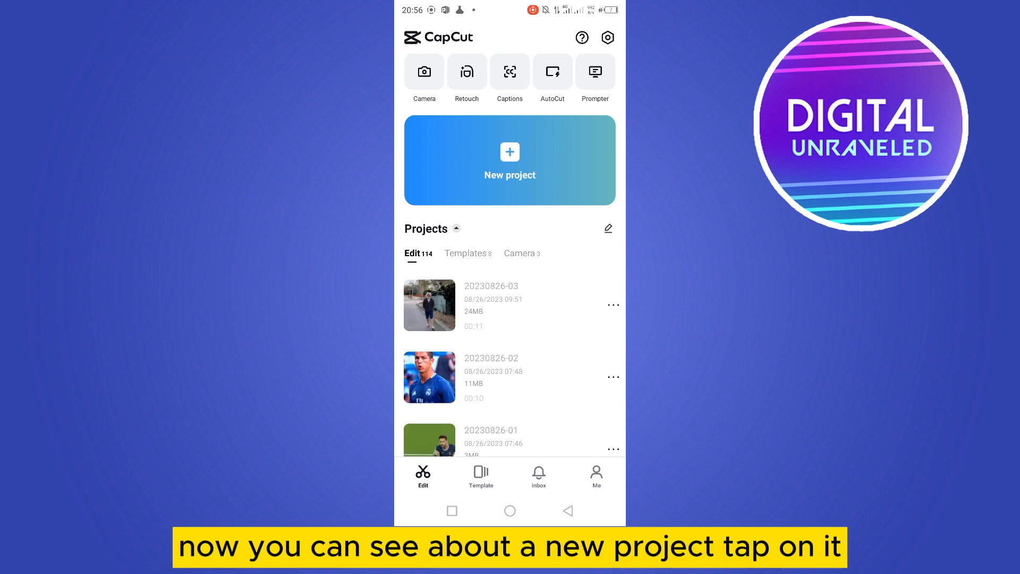
Step: Create a new project and add the MAYONG video from the Videos gallery
left_click(509, 160)
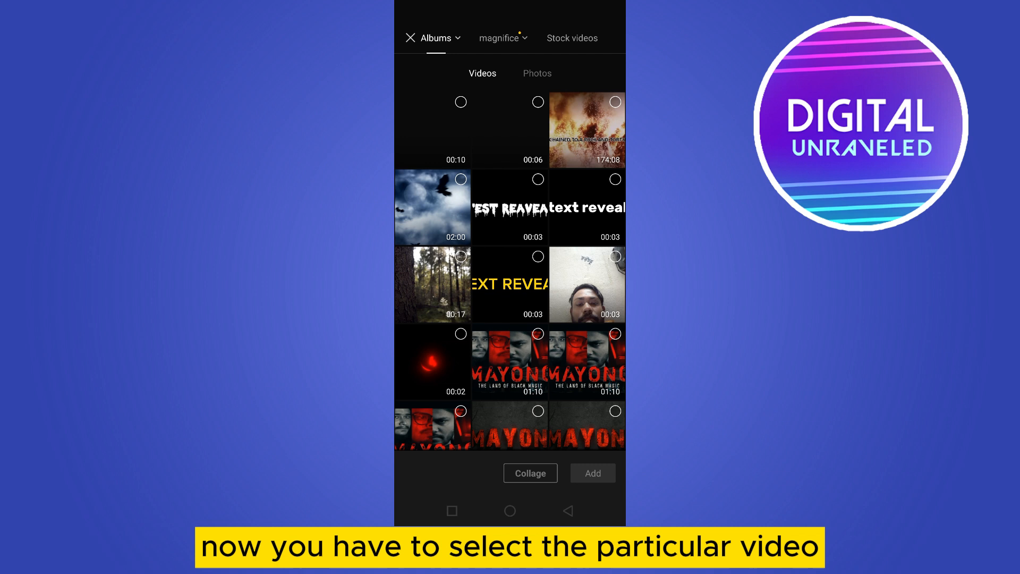
left_click(502, 38)
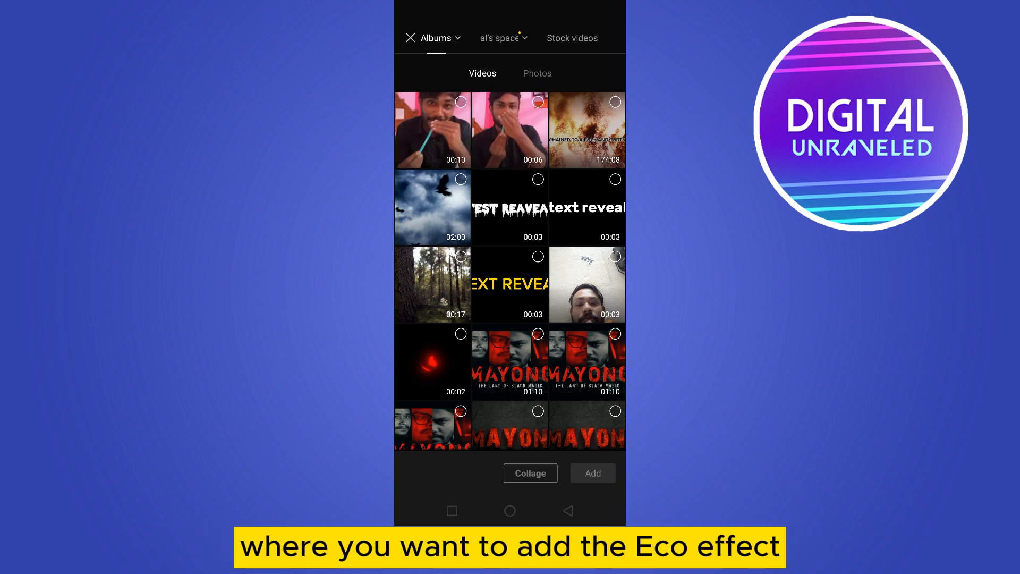
scroll("down", 3)
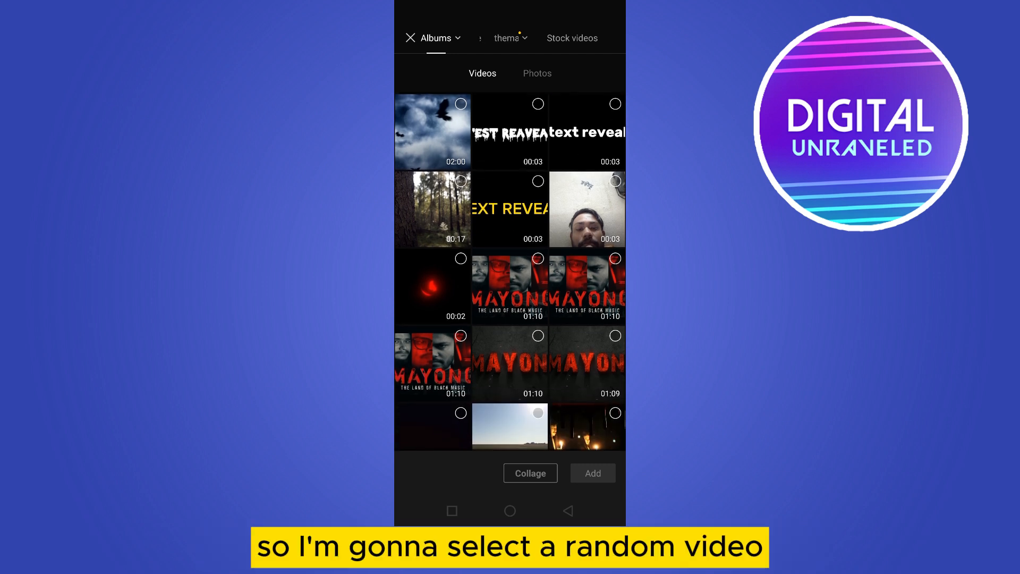
left_click(510, 286)
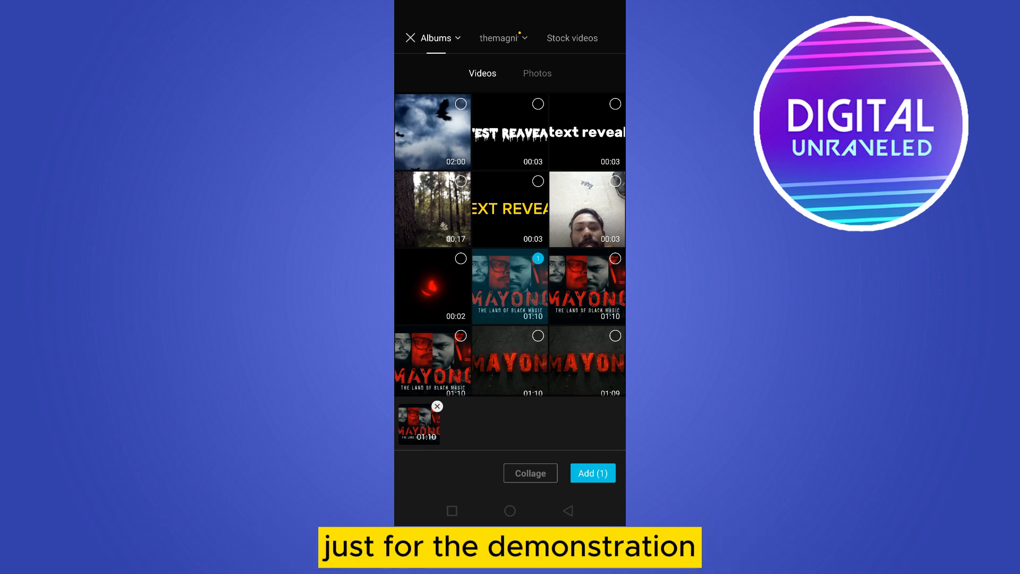
left_click(592, 473)
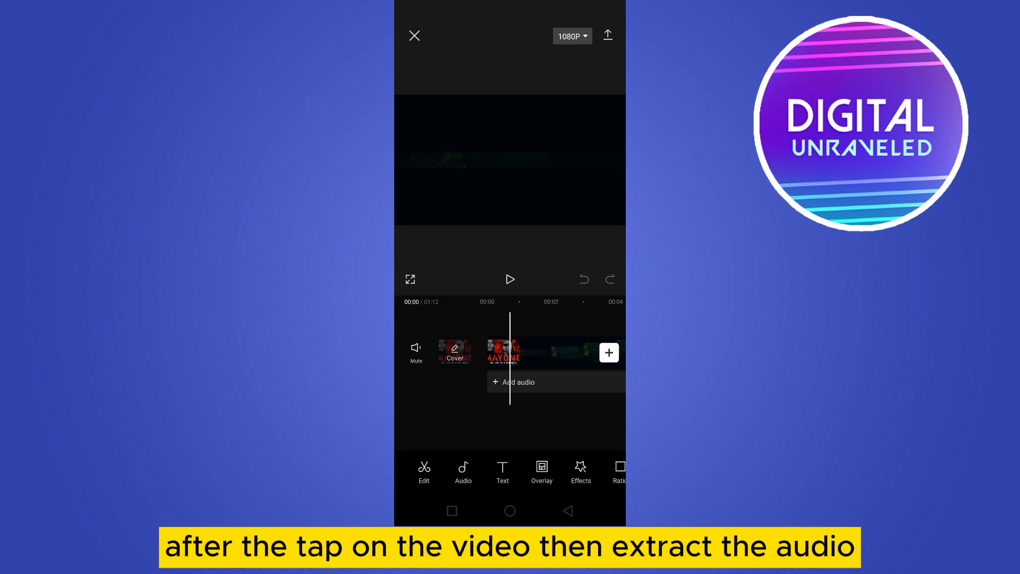
Step: Extract the clip's audio to its own track and select that audio track
left_click(504, 353)
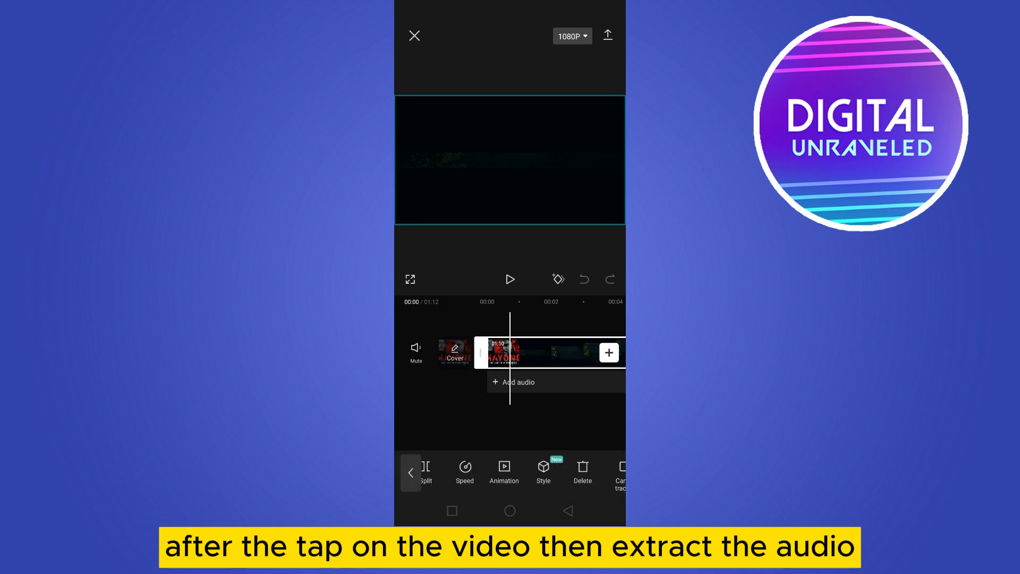
scroll("left", 3)
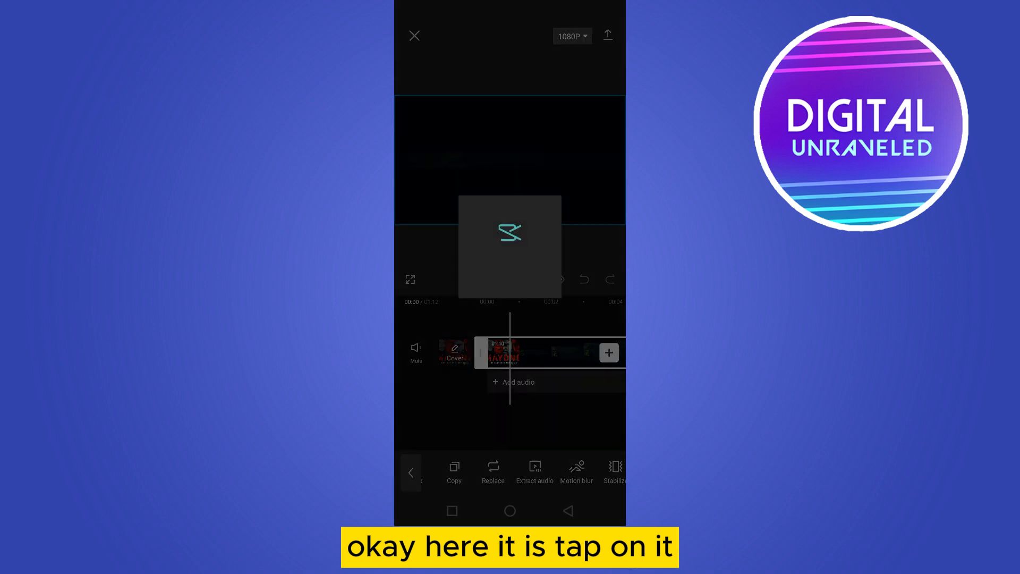
left_click(535, 469)
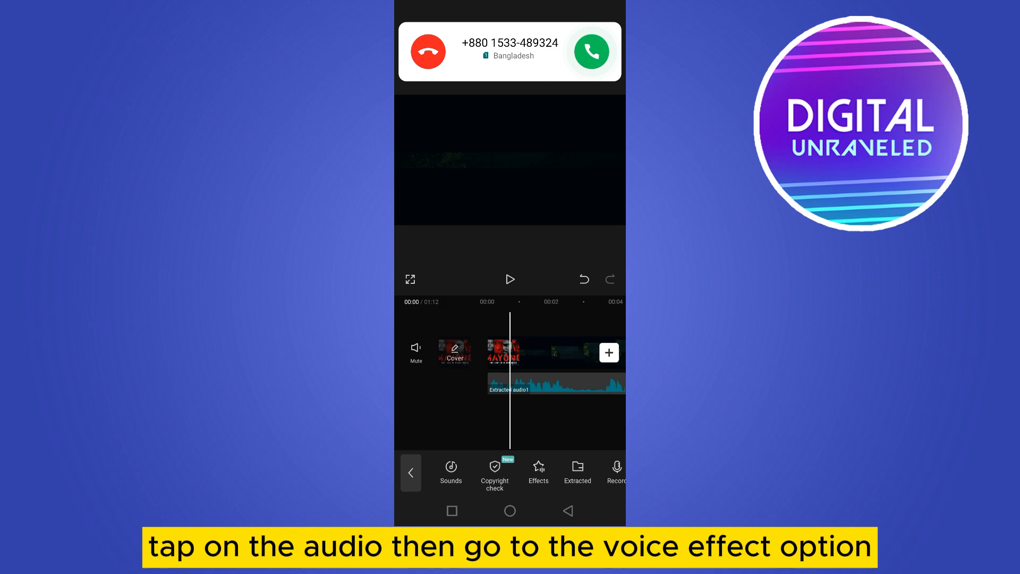
left_click(556, 382)
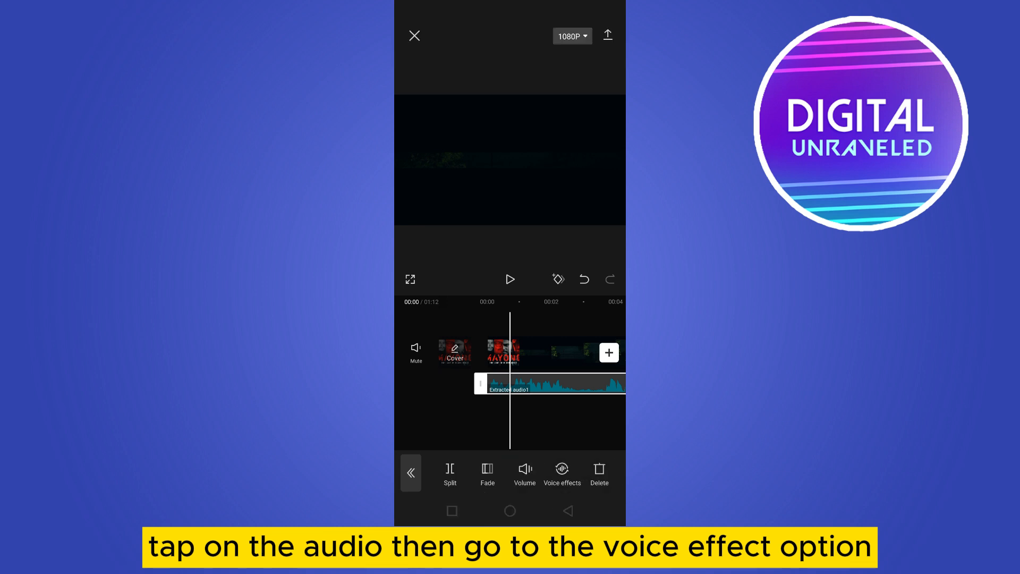
Step: Apply the Basic Echo voice effect with reduced quantity and strength 72
left_click(561, 474)
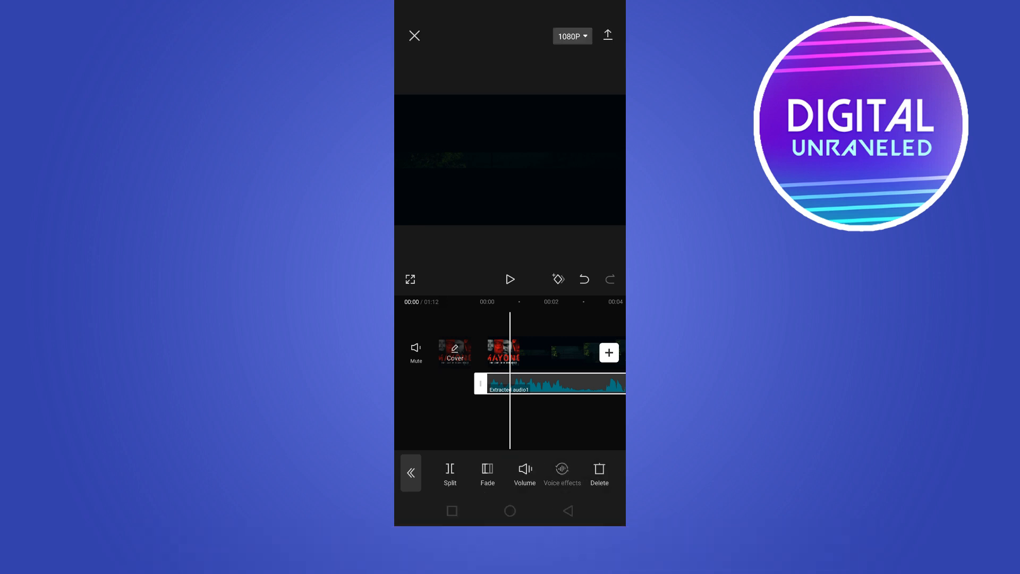
left_click(561, 473)
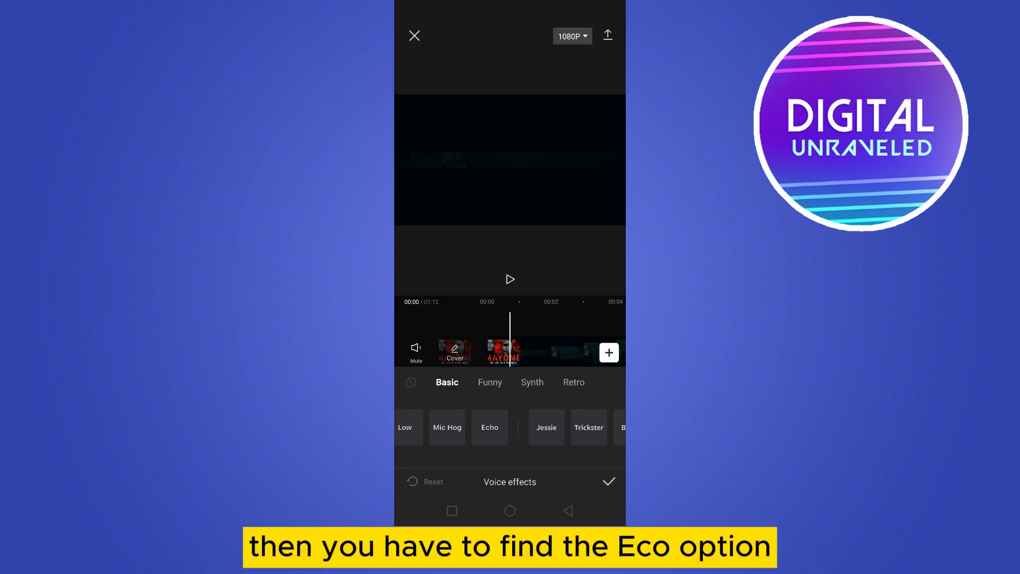
left_click(489, 428)
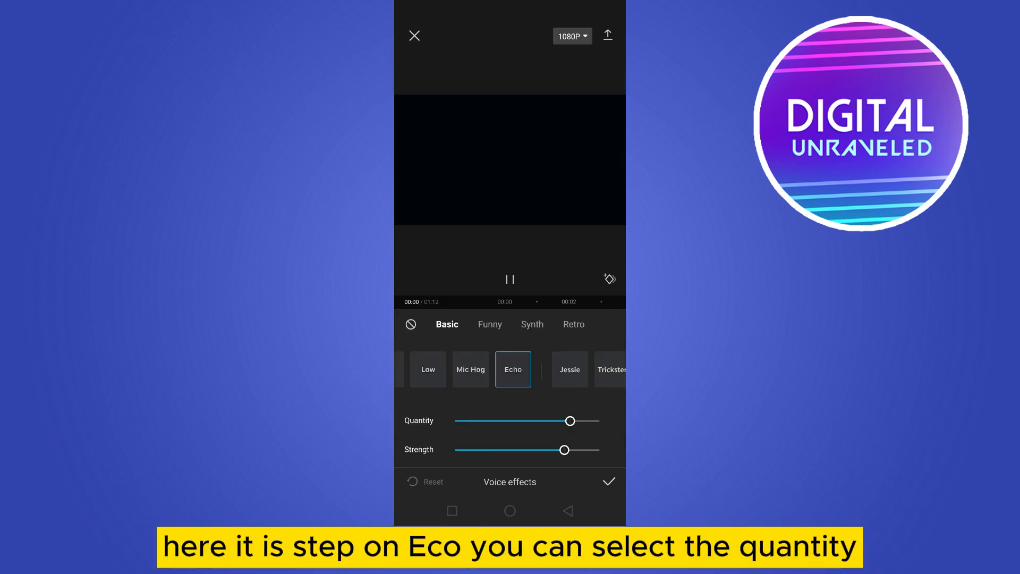
left_click_drag(568, 421, 544, 421)
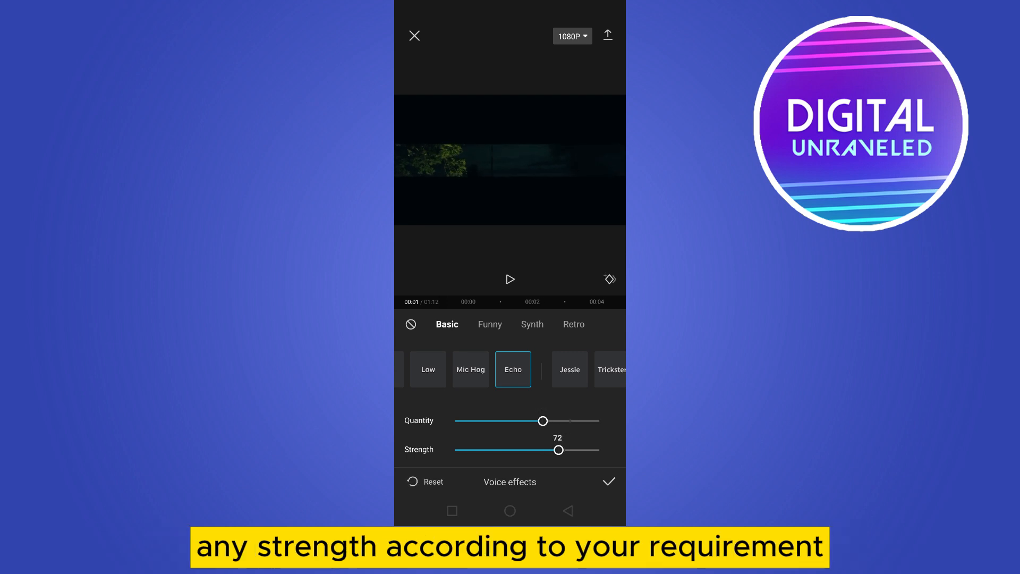
left_click(608, 483)
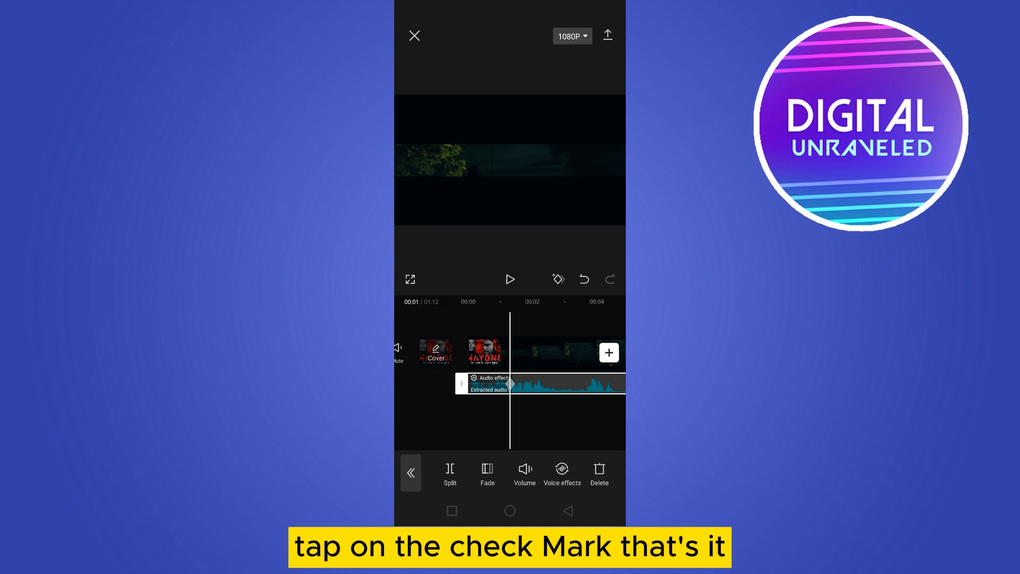
left_click(510, 280)
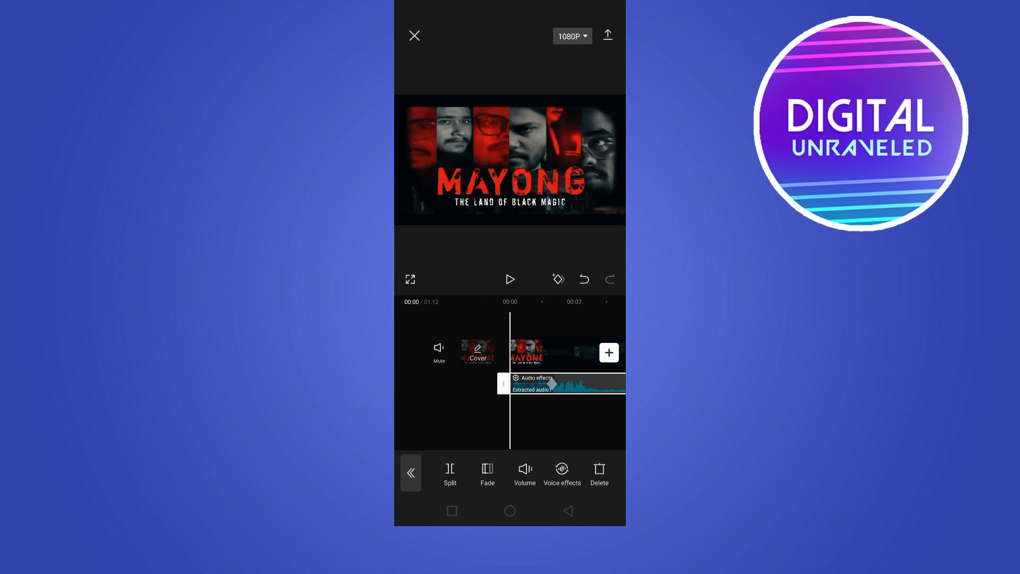
left_click(510, 279)
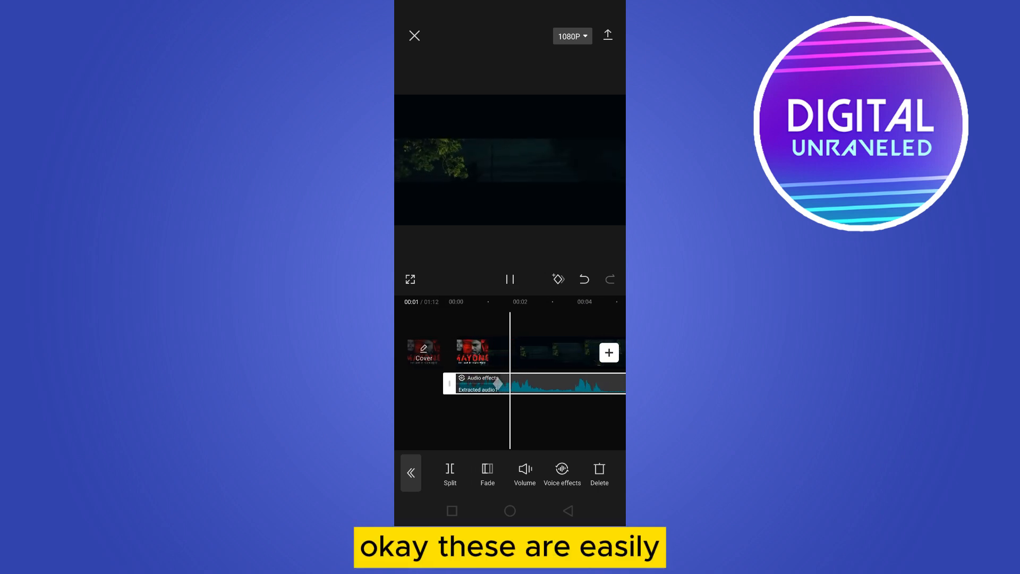
left_click(510, 279)
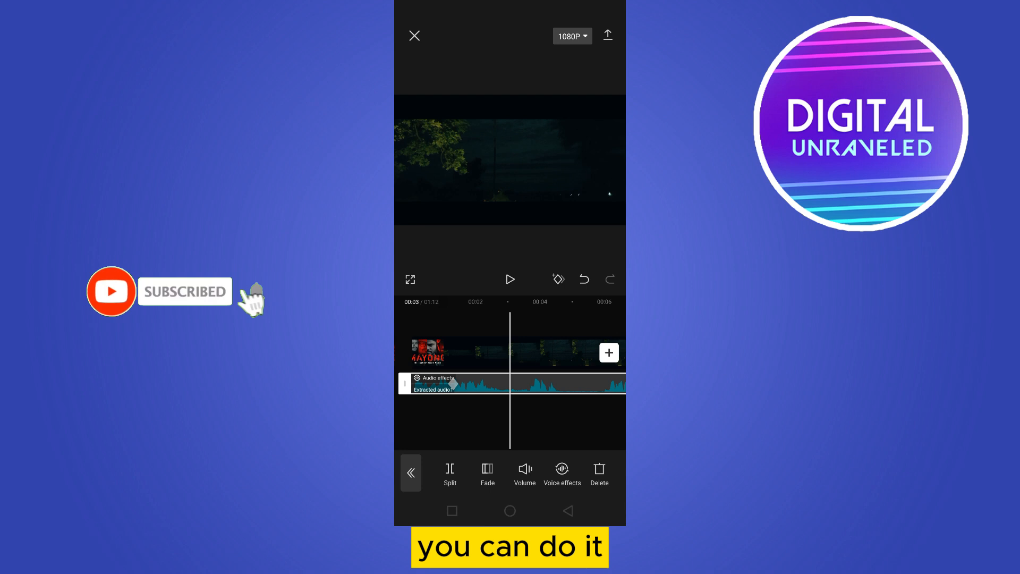